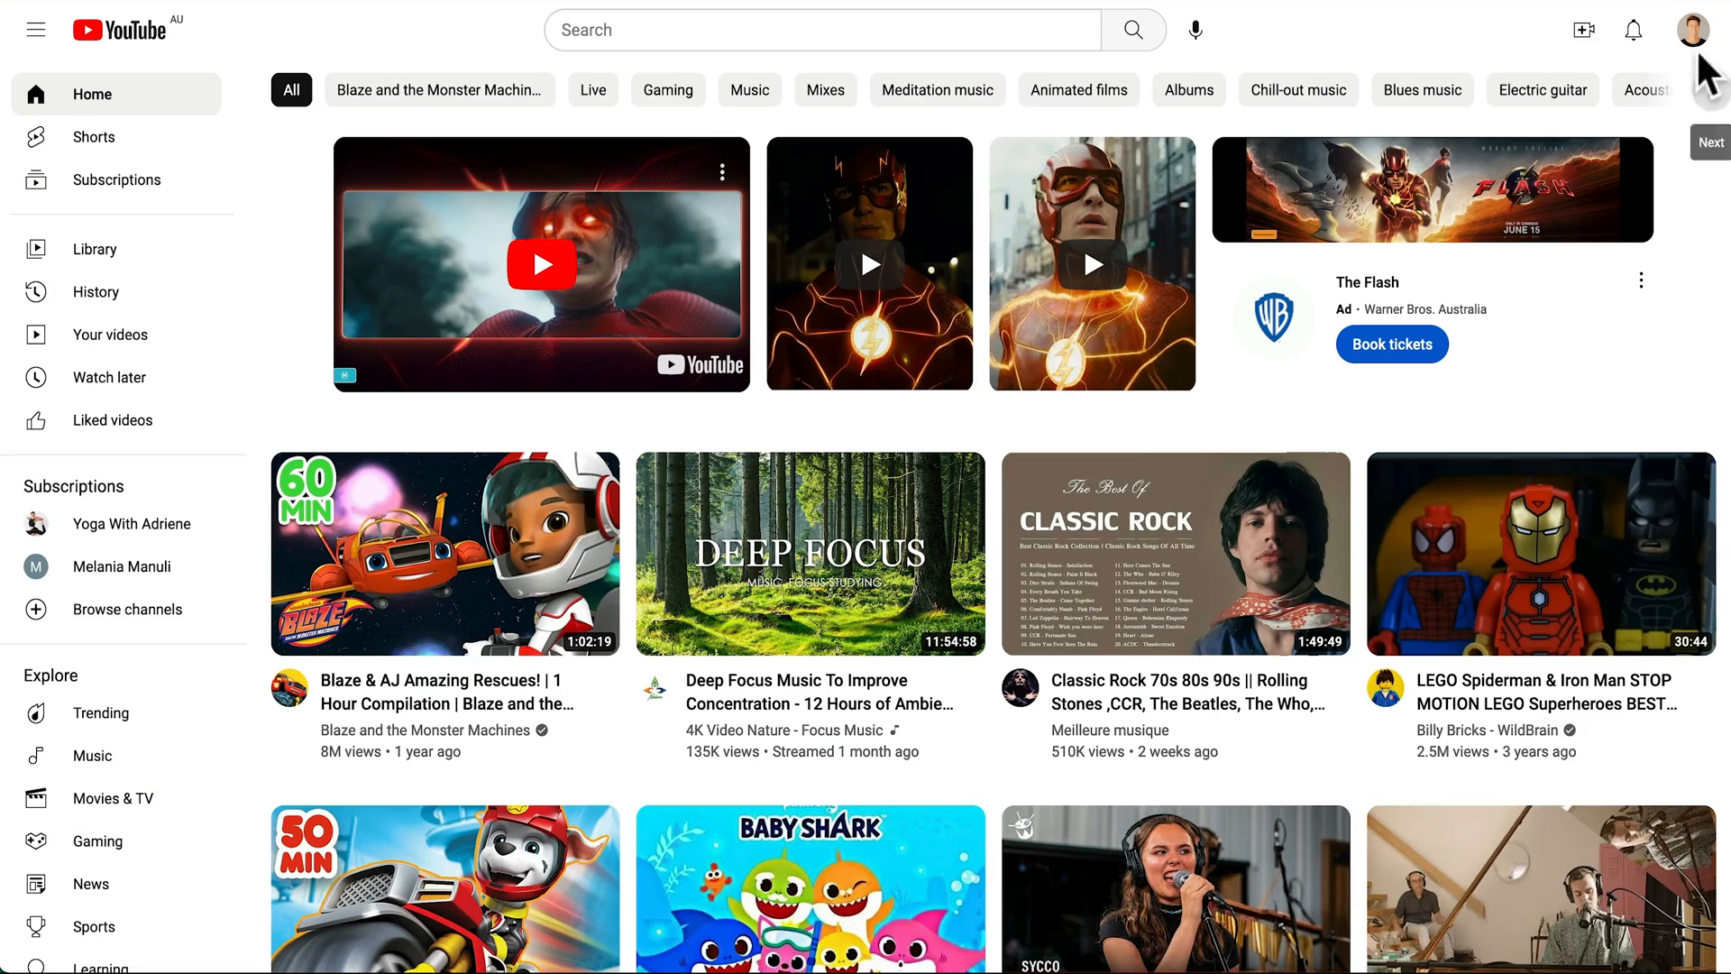
# Open YouTube Studio from the profile avatar menu and go to Customization
pyautogui.click(1698, 30)
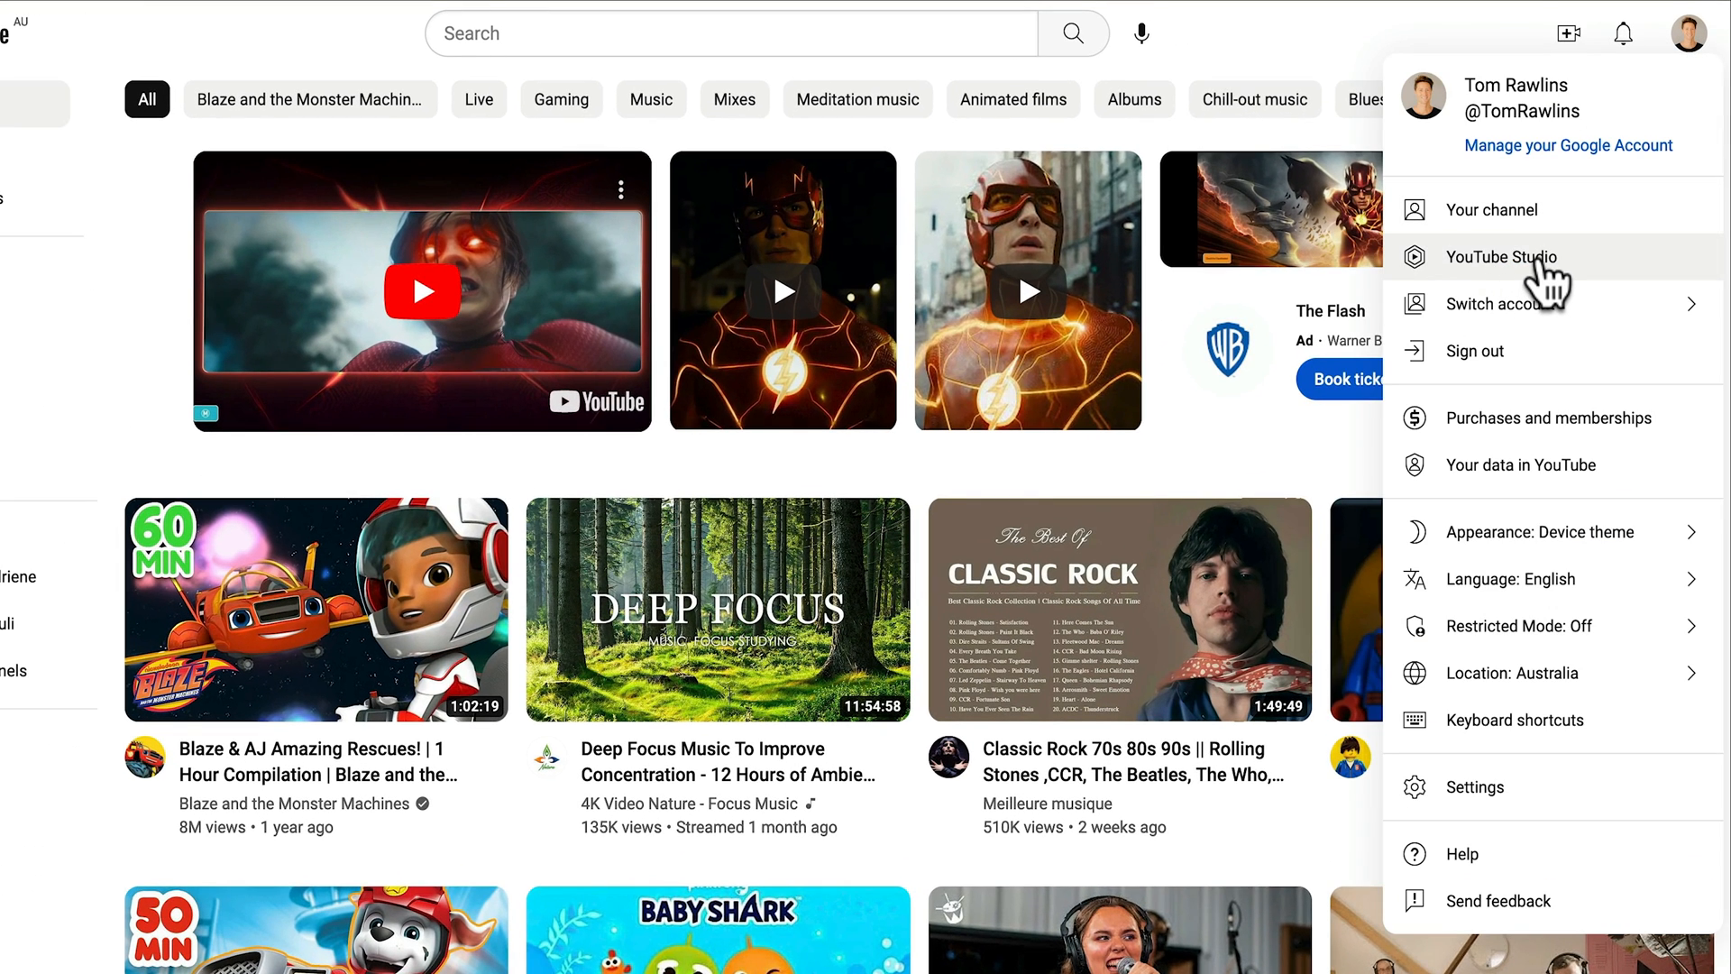
pyautogui.click(1503, 256)
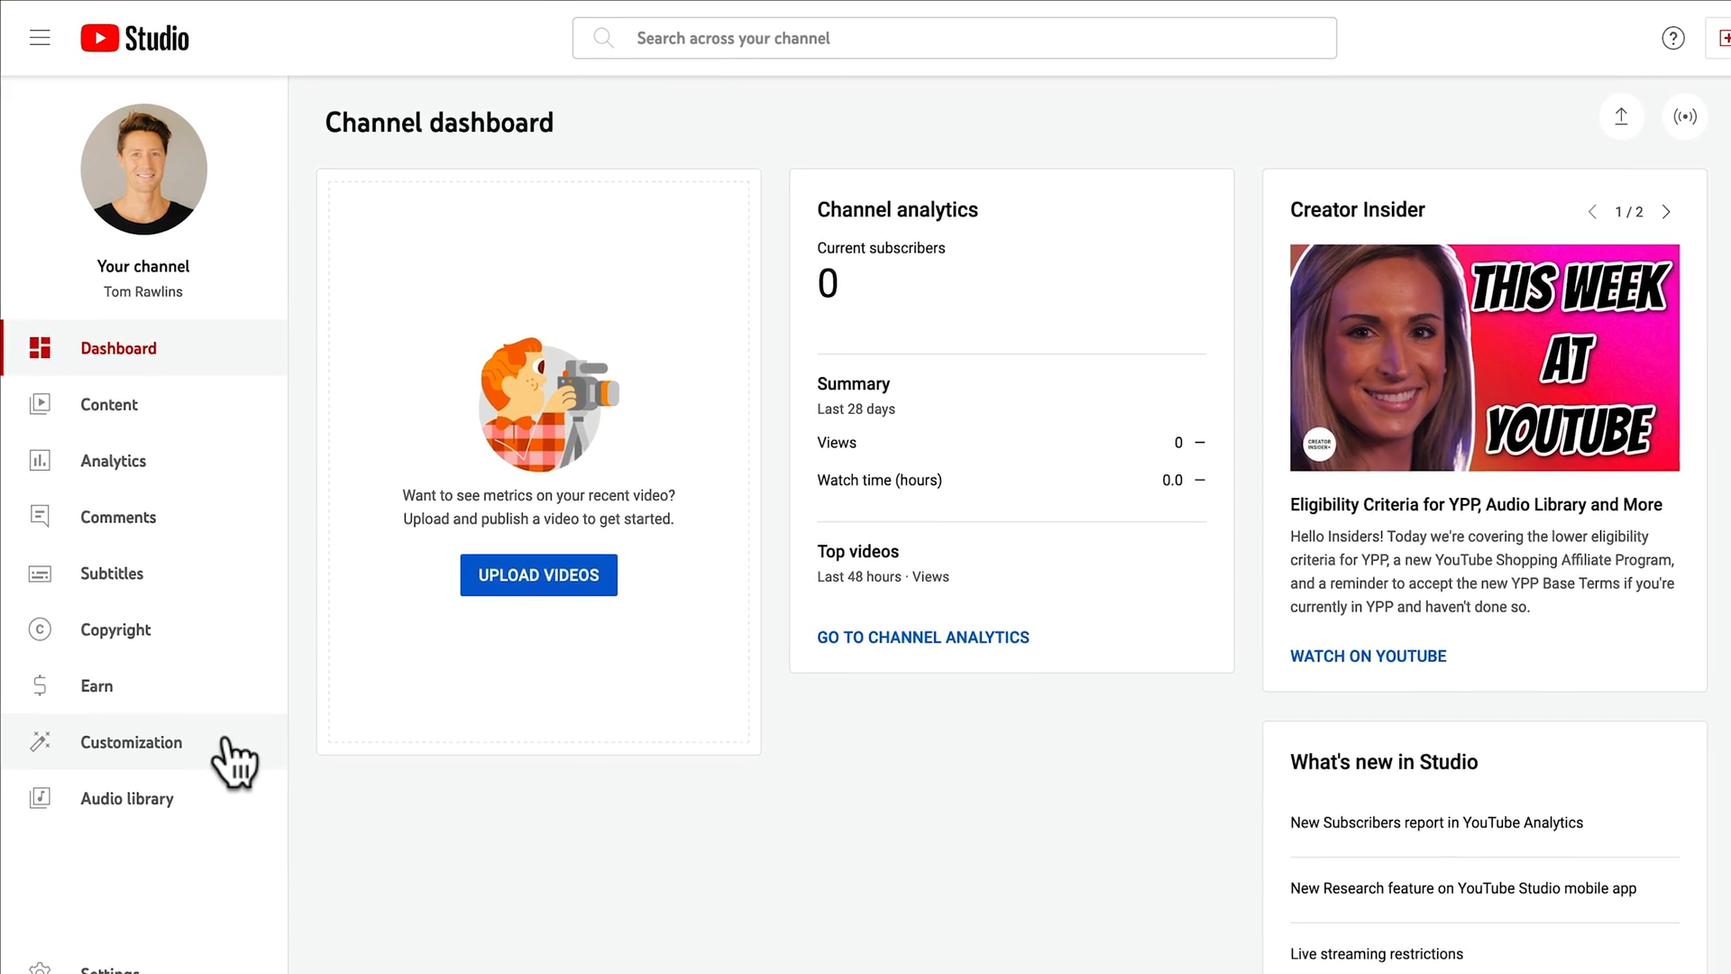
pyautogui.click(130, 741)
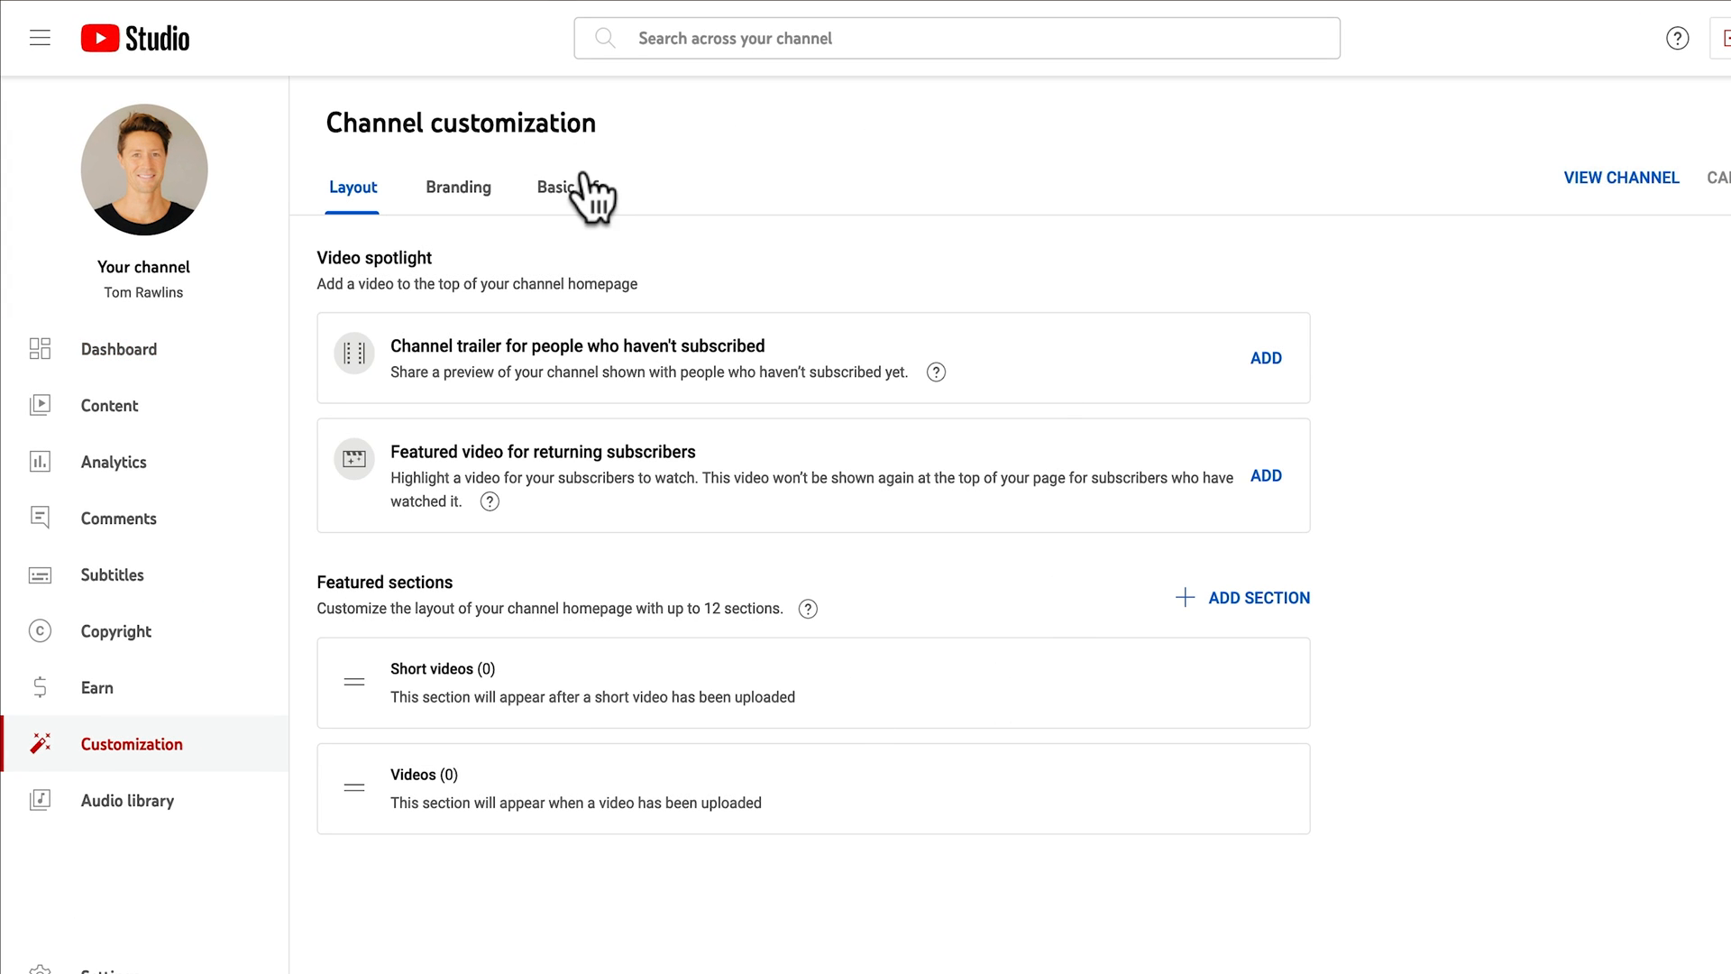
# Replace the channel name 'Tom Rawlins' with 'The Tom Rawlins Experience' in Basic info
pyautogui.click(569, 186)
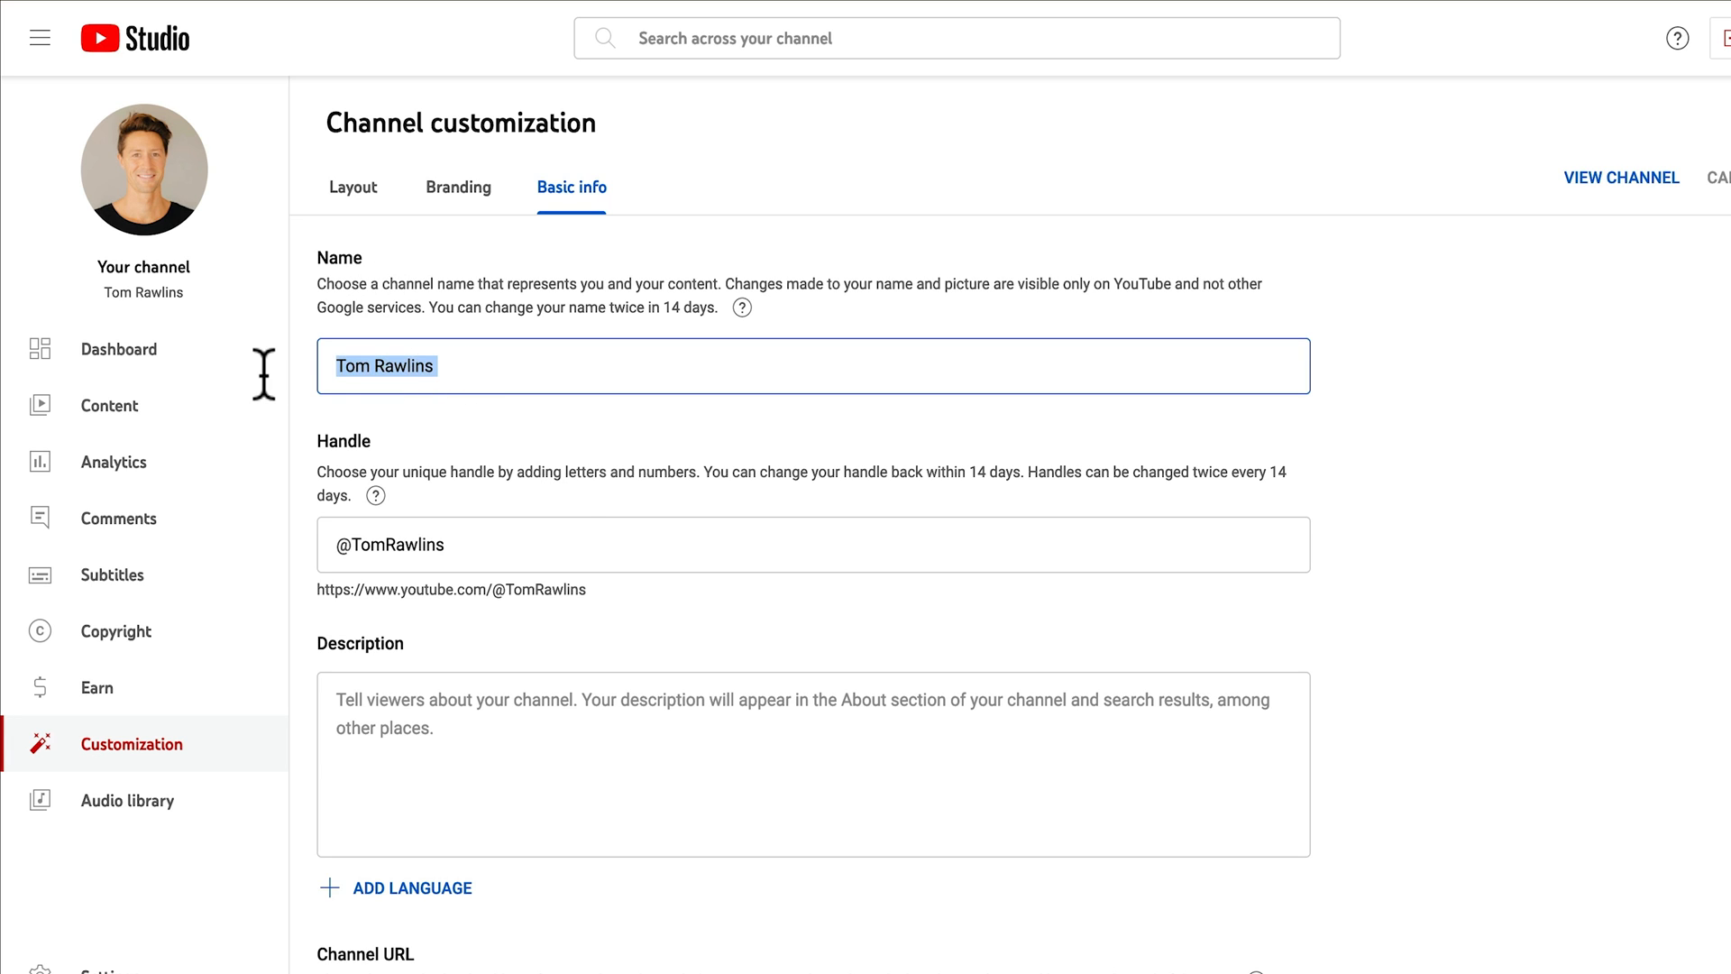
pyautogui.write('The Tom')
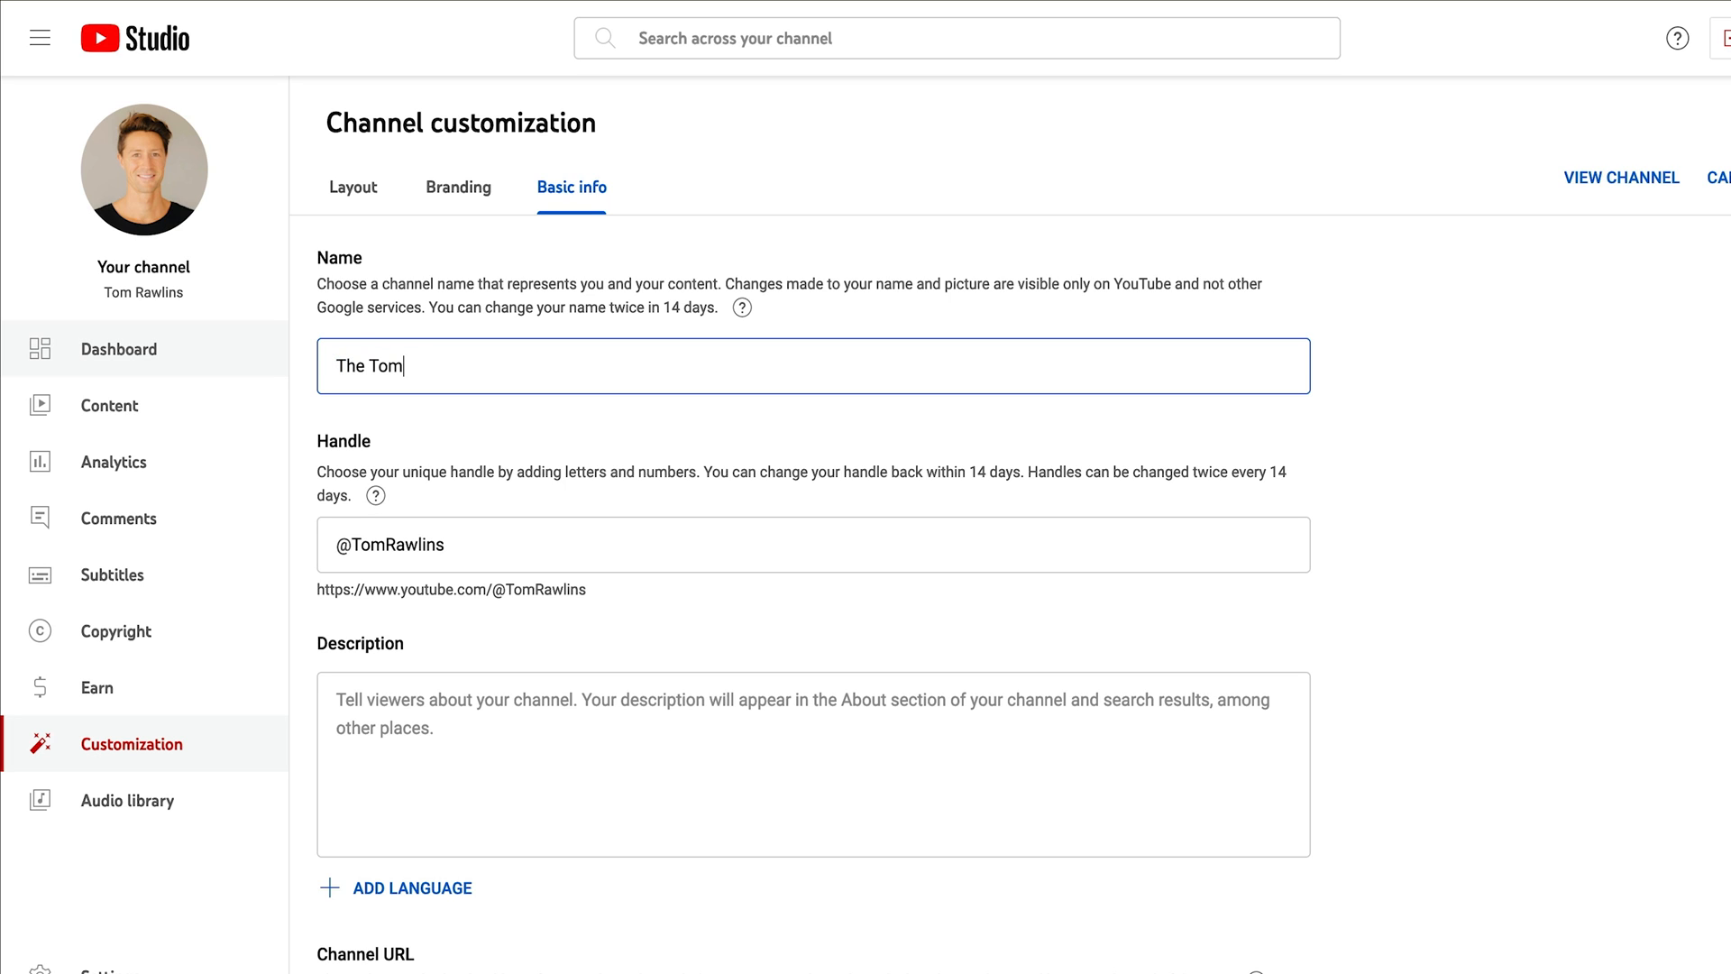
pyautogui.write('Rawlins E')
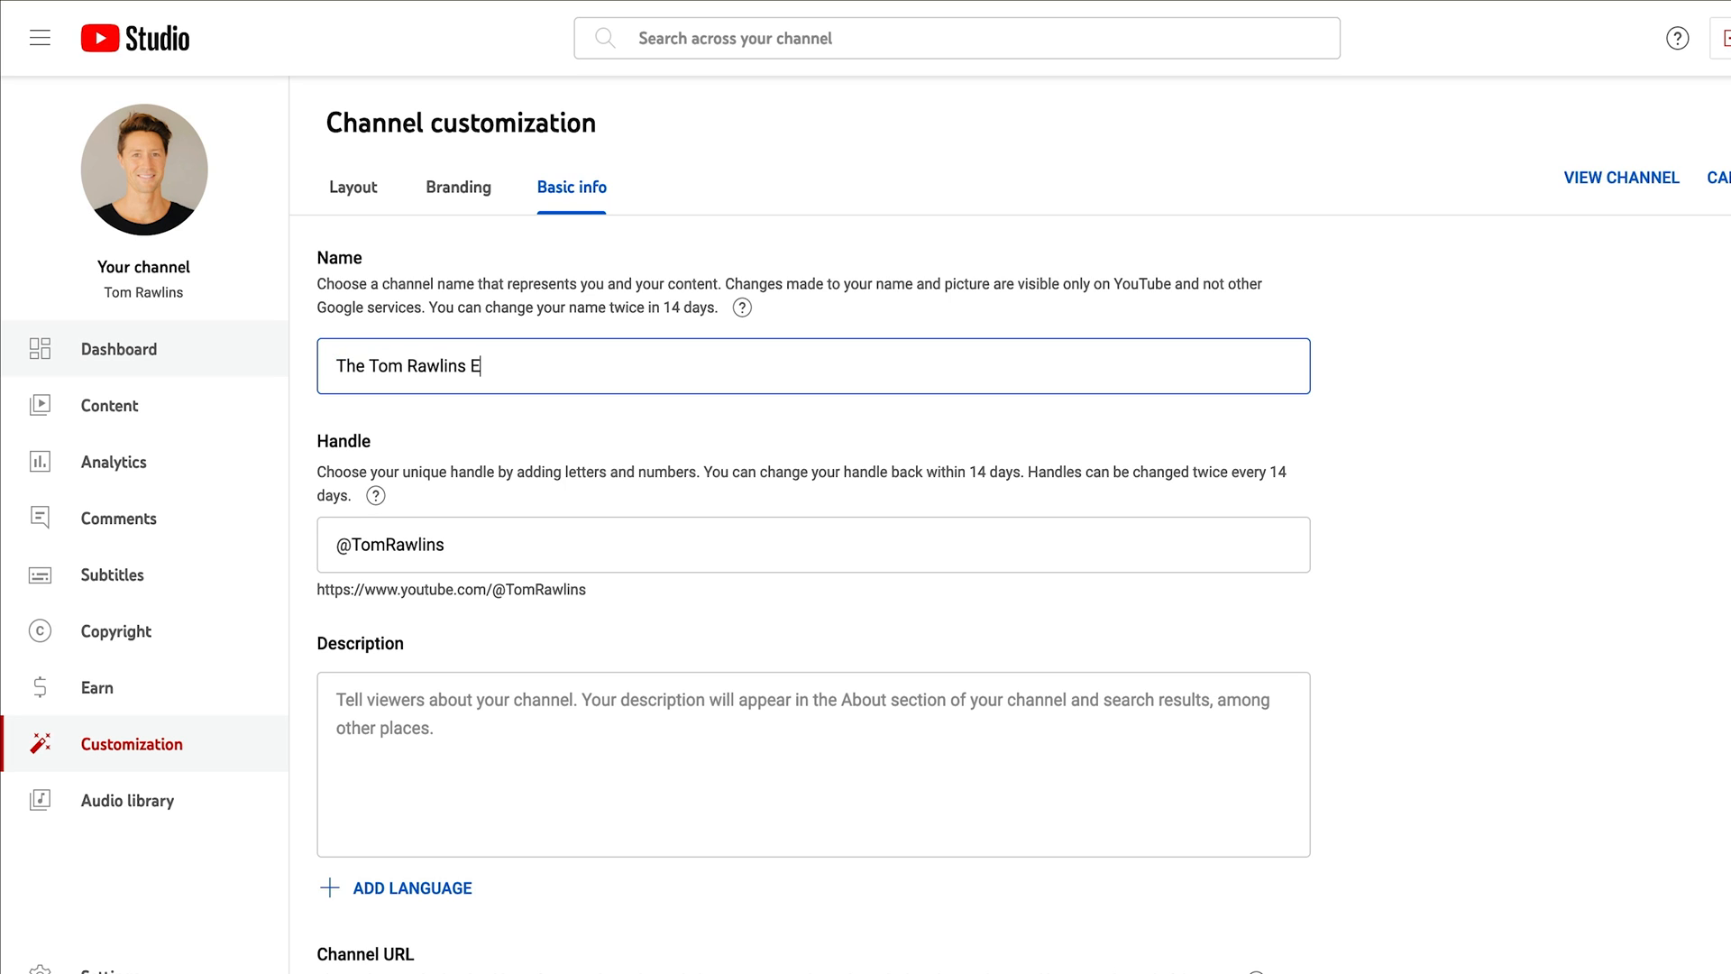
pyautogui.write('xperience')
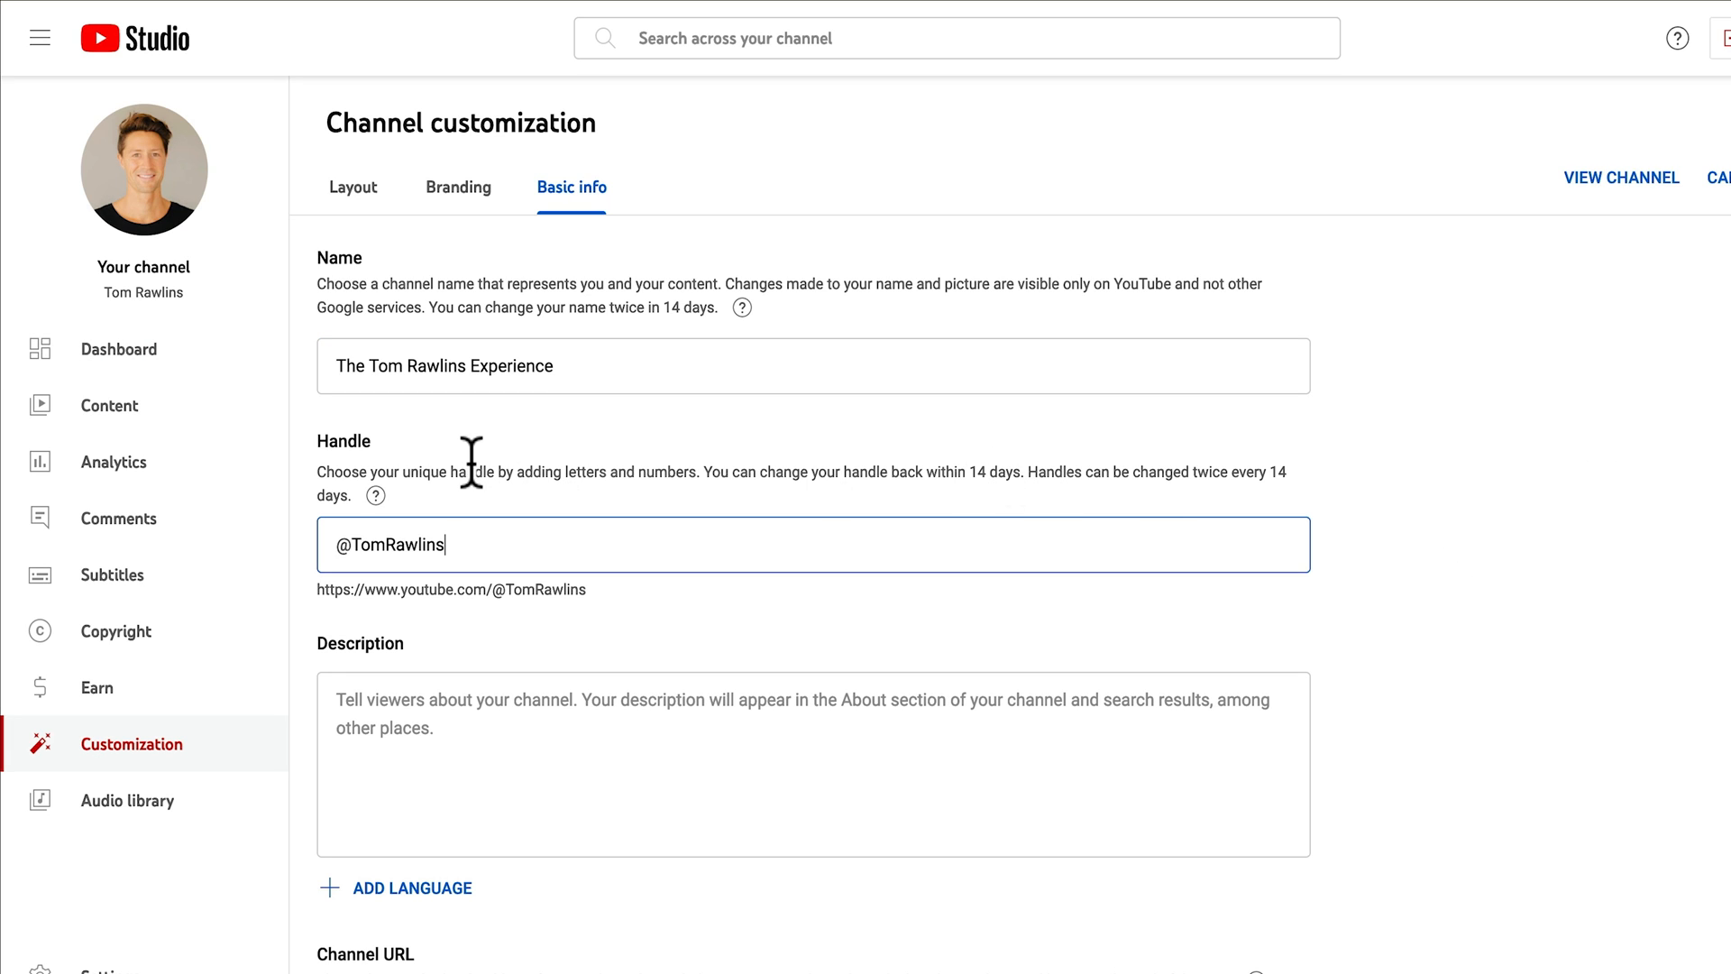
pyautogui.moveTo(380, 557)
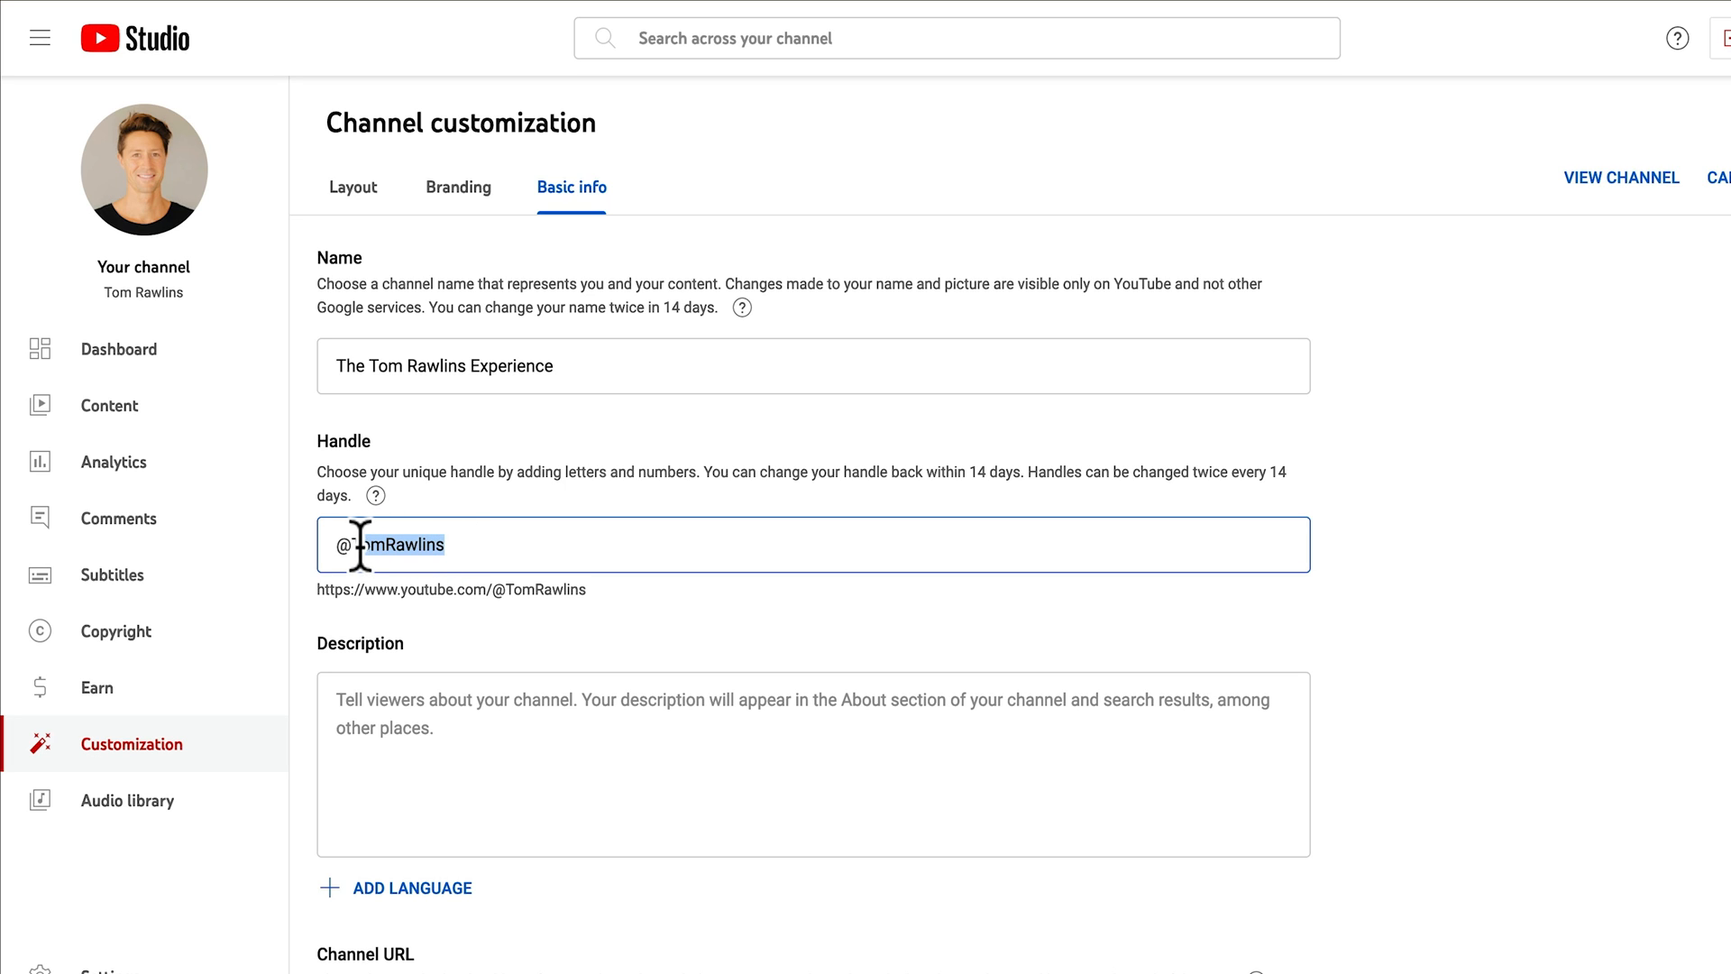
pyautogui.write('TheTom')
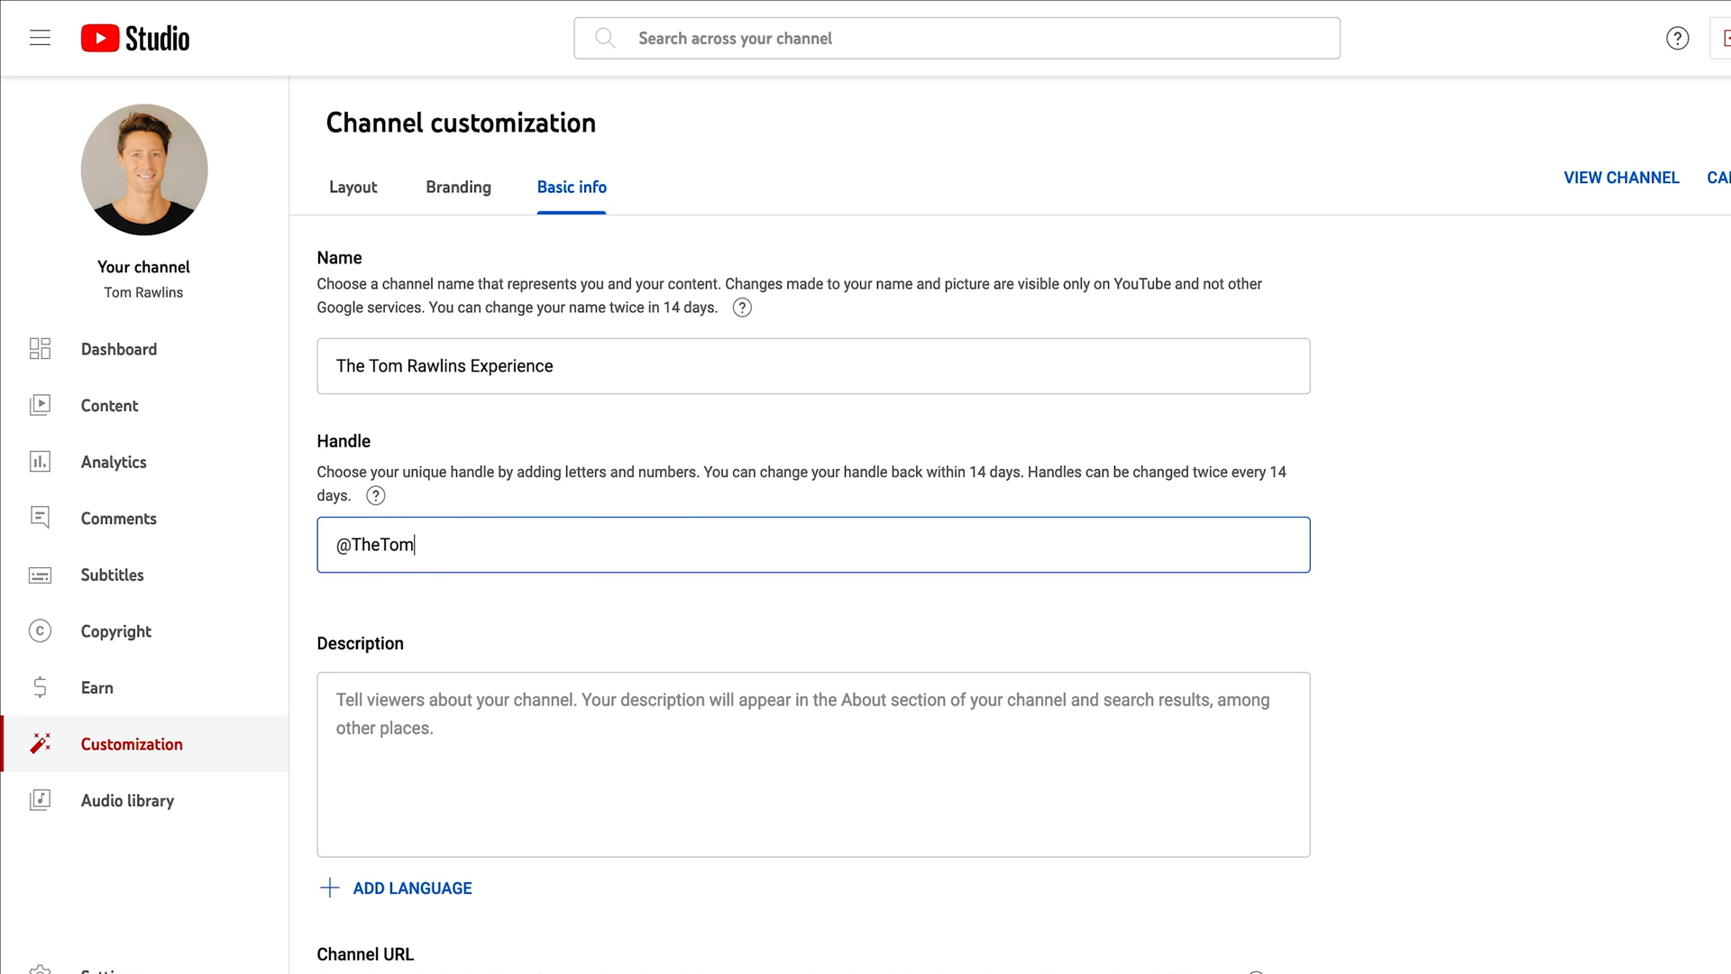
pyautogui.write('RawlinsExperience')
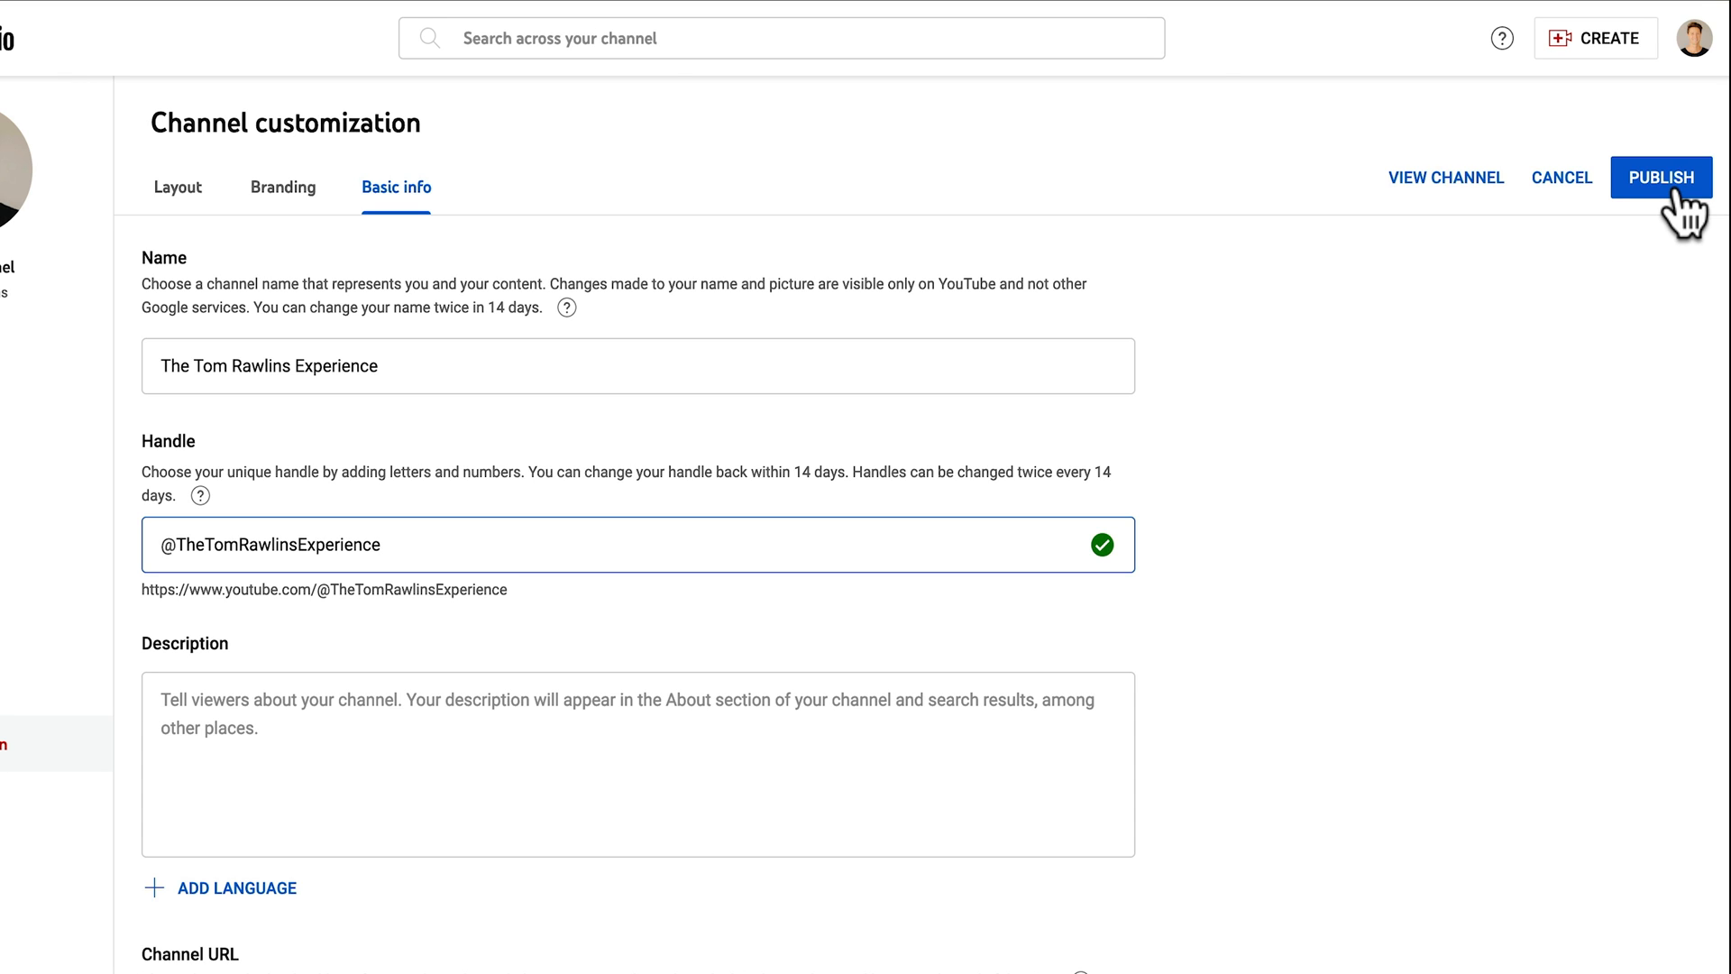
pyautogui.click(1662, 177)
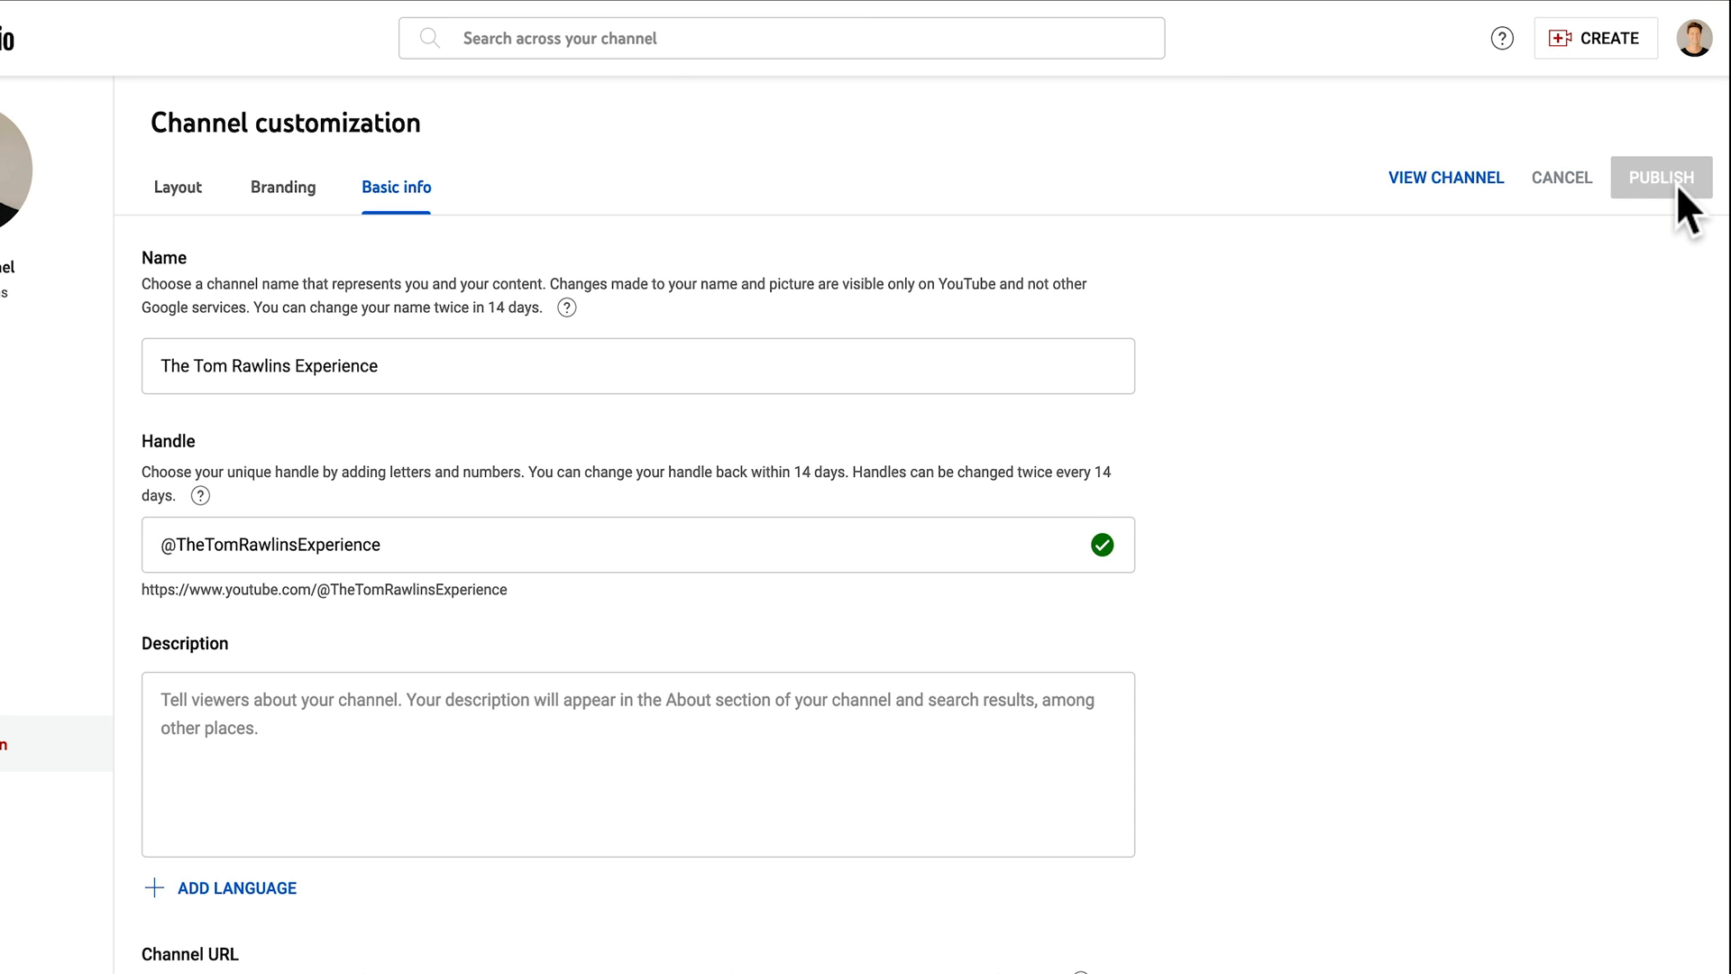